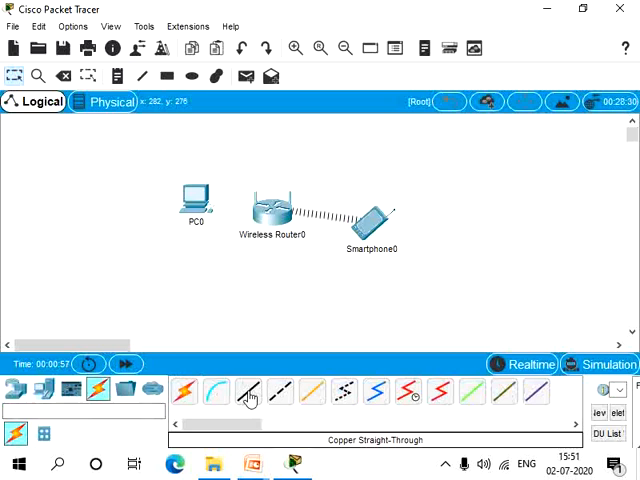
# Cable PC0 to Wireless Router0, tidy Smartphone0's position, and begin PC0's static IP with 192.168.
pyautogui.click(194, 194)
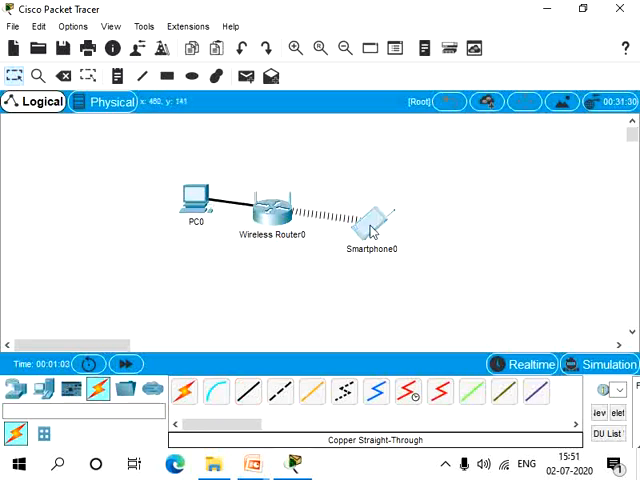
pyautogui.moveTo(372, 220); pyautogui.dragTo(284, 276)
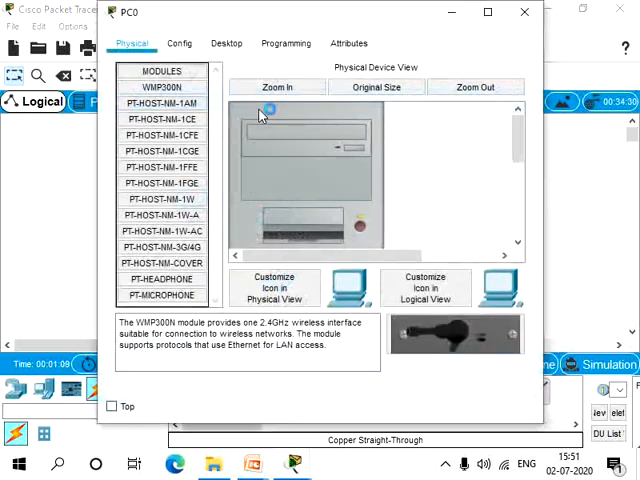
pyautogui.click(226, 44)
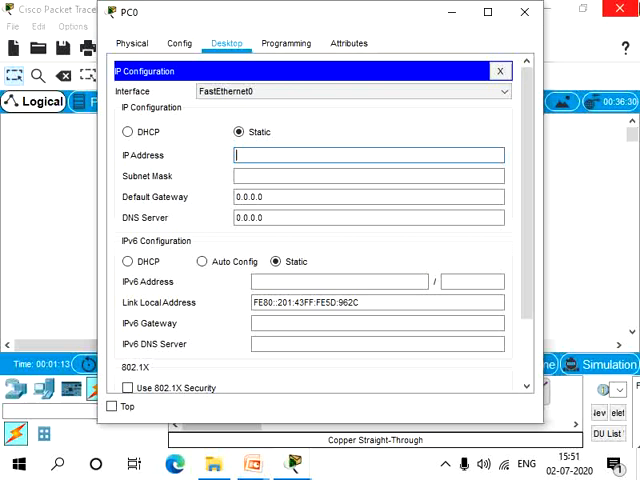
pyautogui.write('192.168')
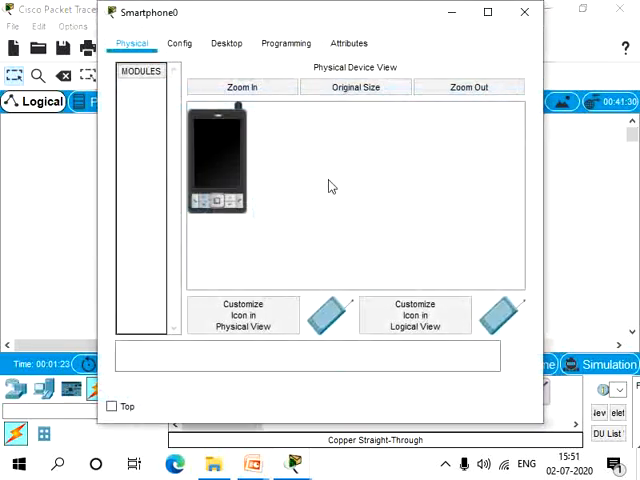
# Assign Smartphone0 the static address 192.168.0.101 and close its settings.
pyautogui.click(226, 44)
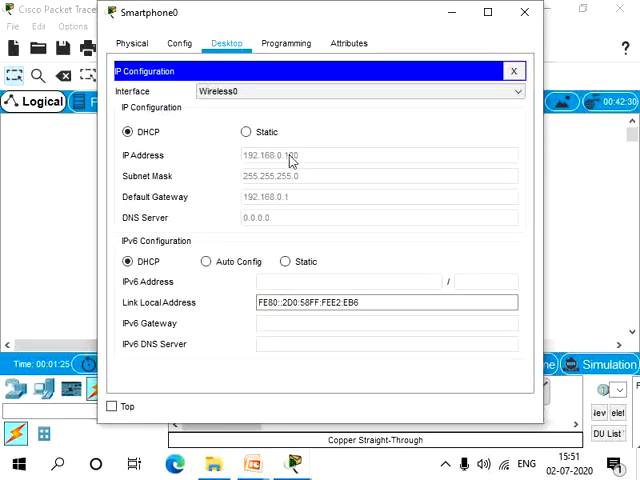
pyautogui.click(248, 132)
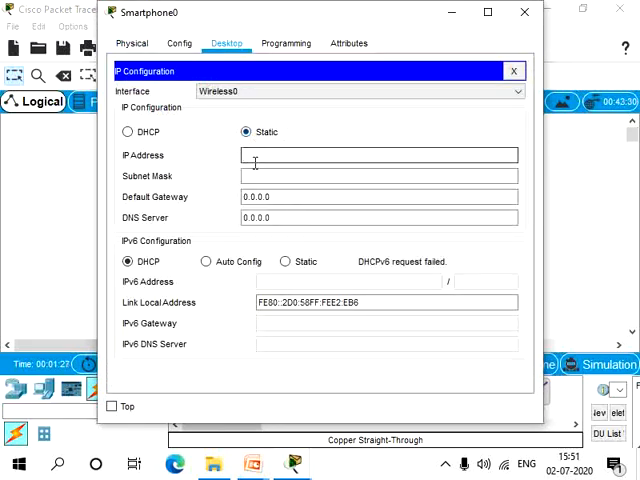
pyautogui.write('192.168.0')
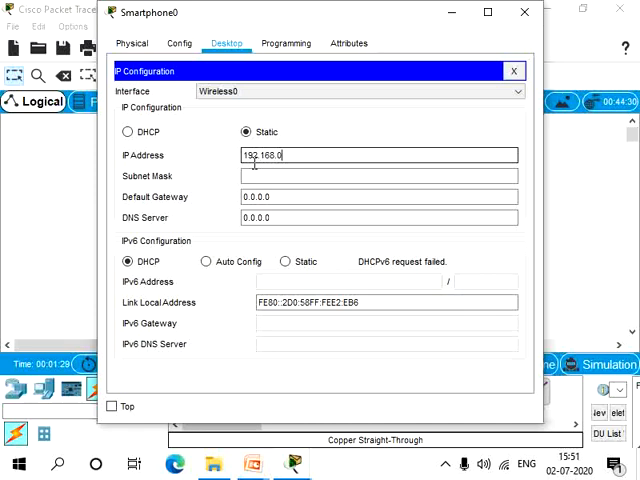
pyautogui.write('.101')
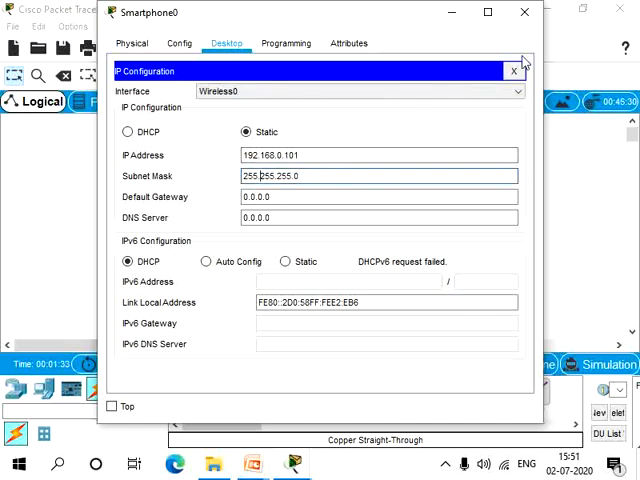
pyautogui.click(512, 70)
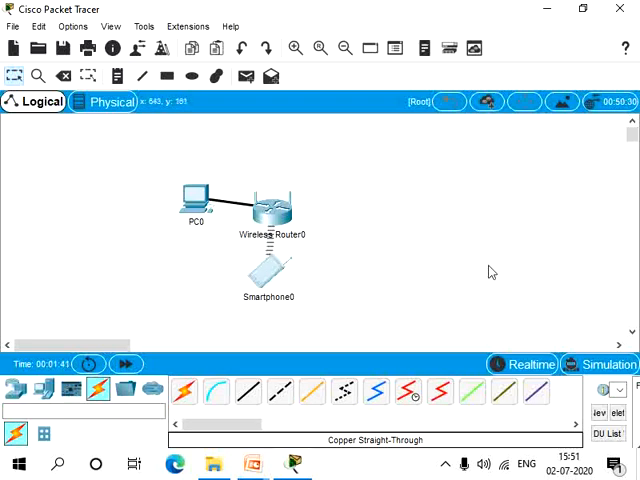
pyautogui.moveTo(622, 328)
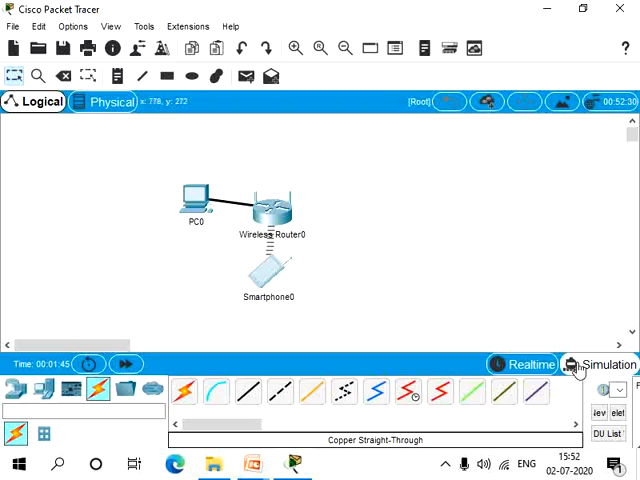
# Enter simulation mode and narrow the IPv4 event filter to ICMP only.
pyautogui.click(600, 364)
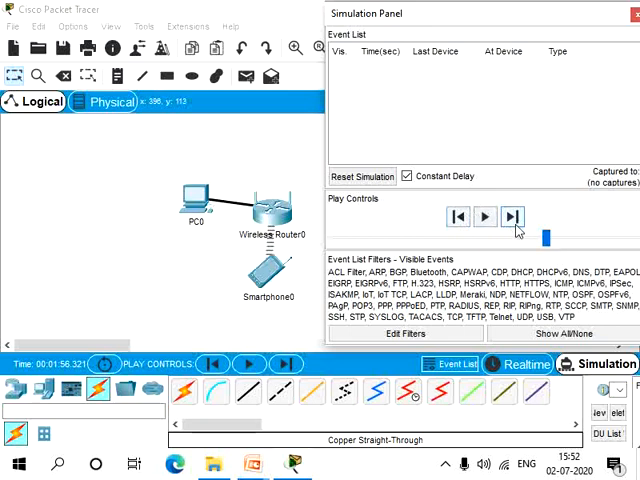
pyautogui.moveTo(486, 216)
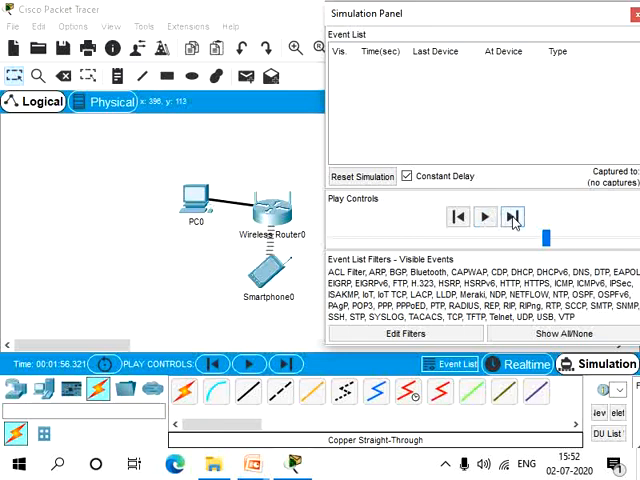
pyautogui.moveTo(512, 216)
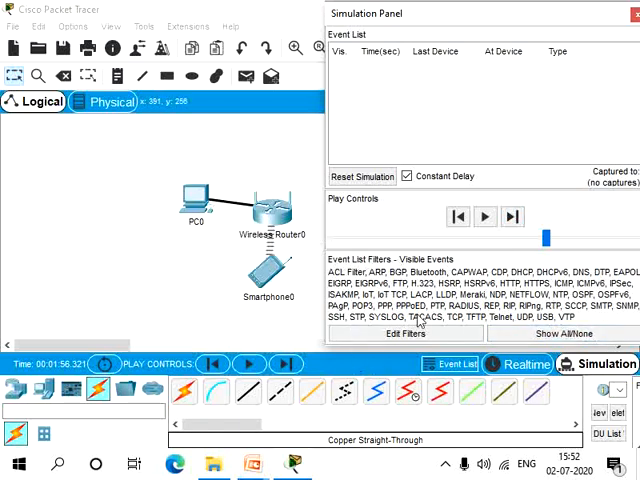
pyautogui.click(404, 332)
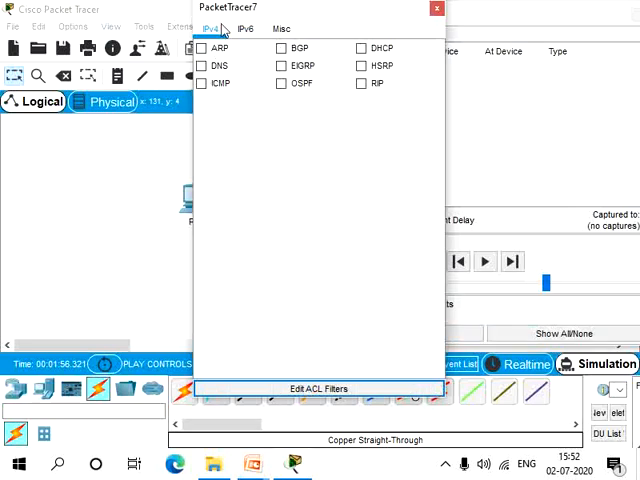
pyautogui.click(246, 28)
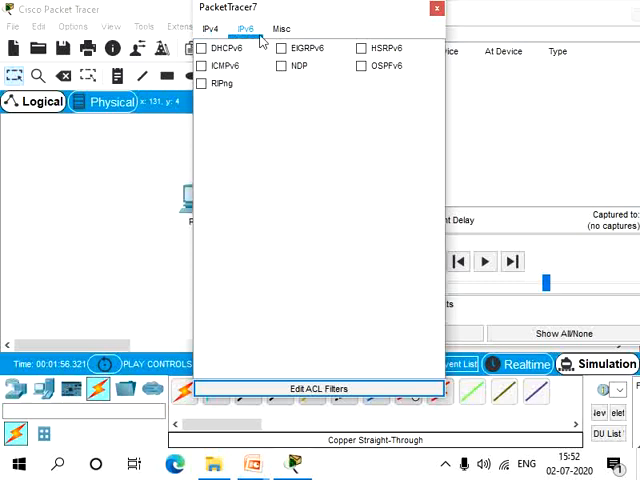
pyautogui.click(208, 28)
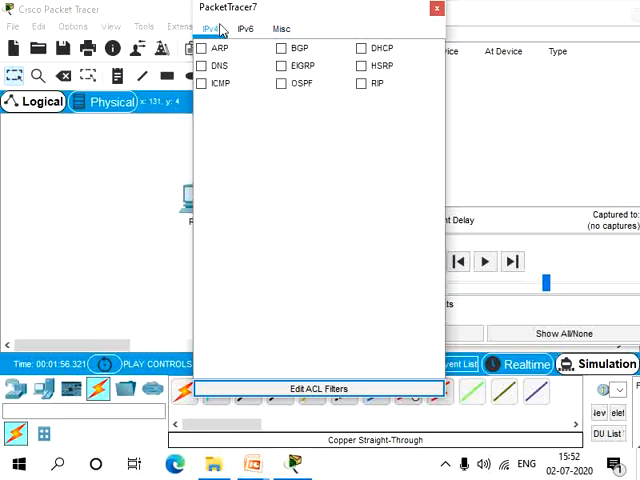
pyautogui.click(200, 84)
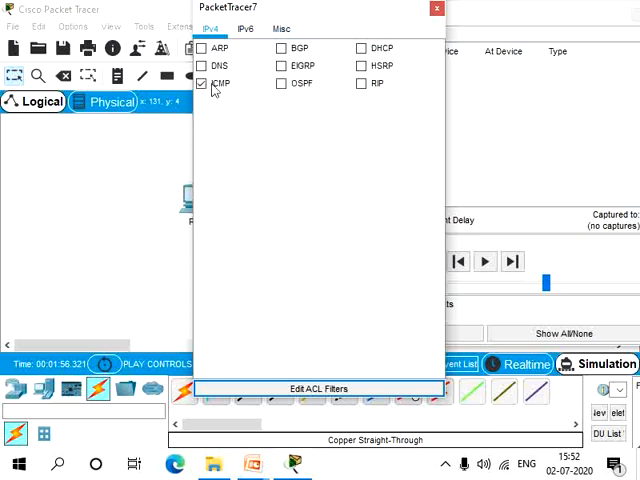
pyautogui.click(436, 8)
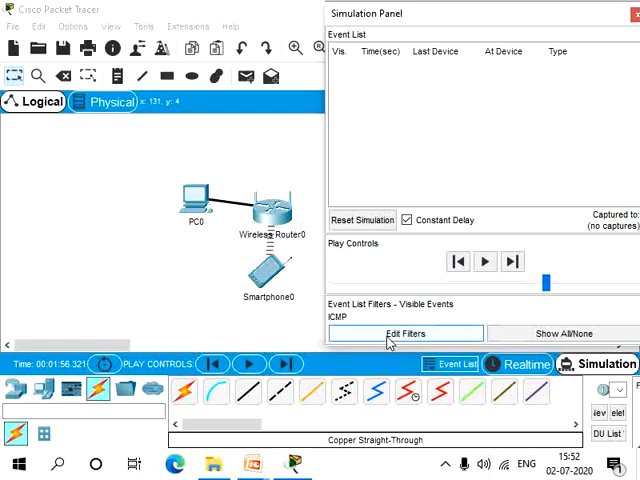
pyautogui.moveTo(388, 182)
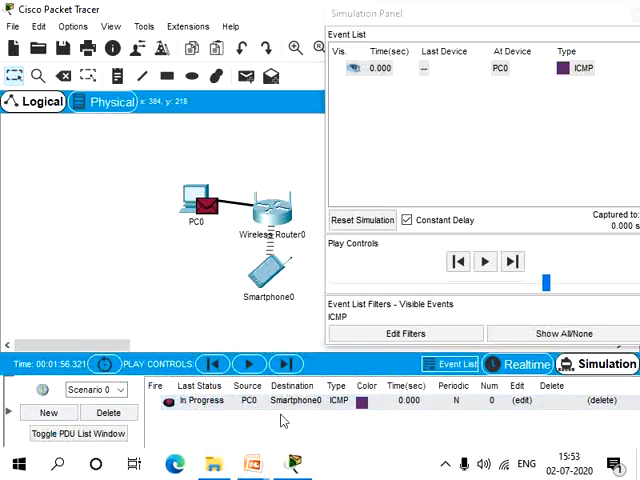
pyautogui.moveTo(300, 412)
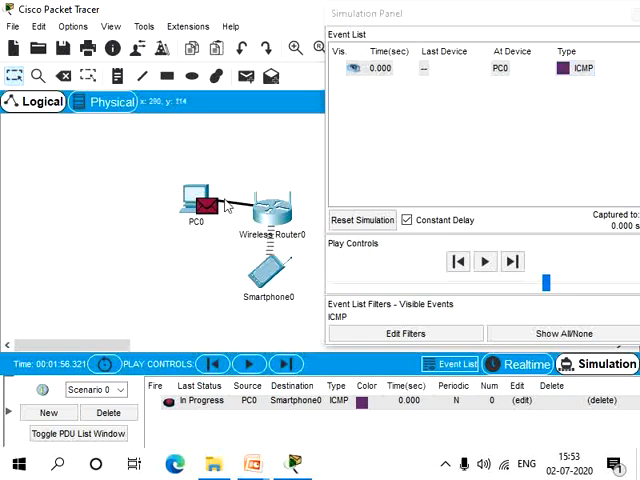
pyautogui.moveTo(356, 254)
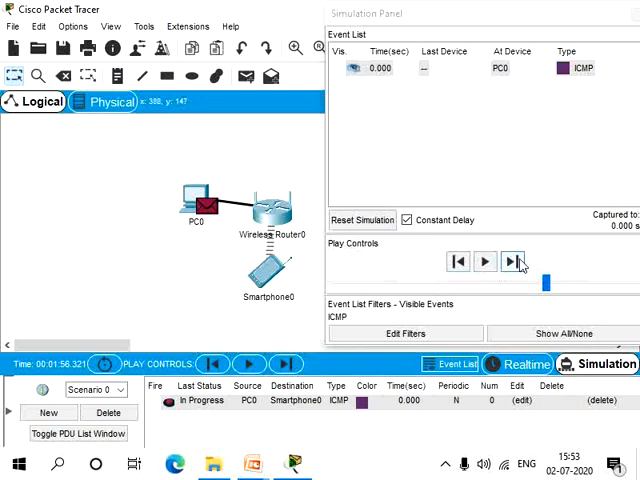
# Capture/Forward five events until the PC0-to-Smartphone0 ping reports Successful.
pyautogui.click(514, 260)
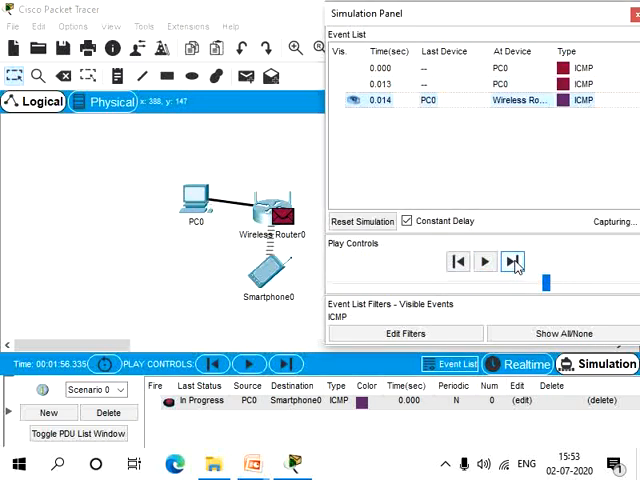
pyautogui.click(512, 260)
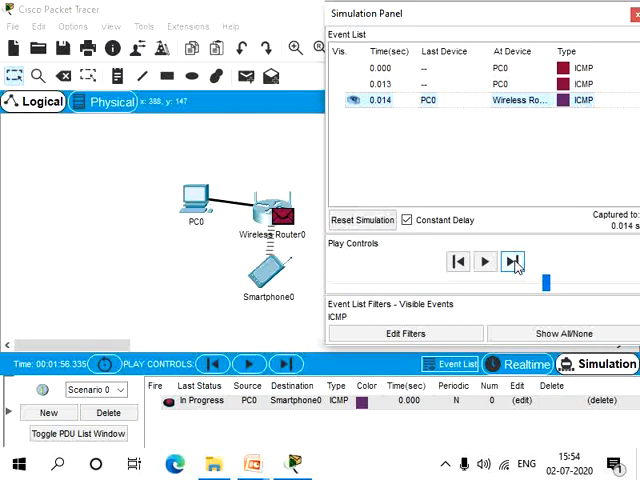
pyautogui.click(512, 260)
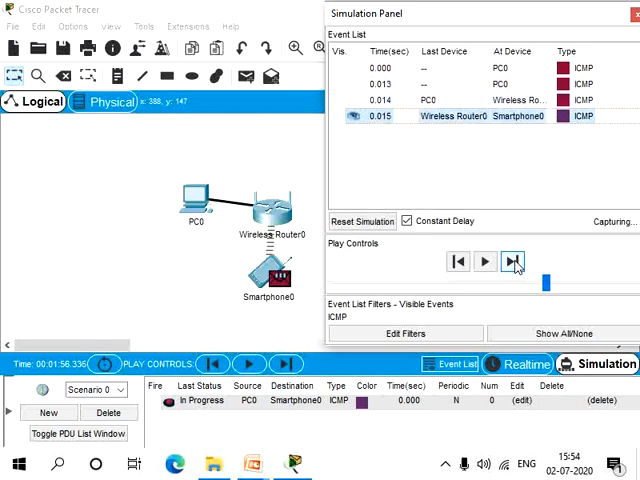
pyautogui.click(512, 260)
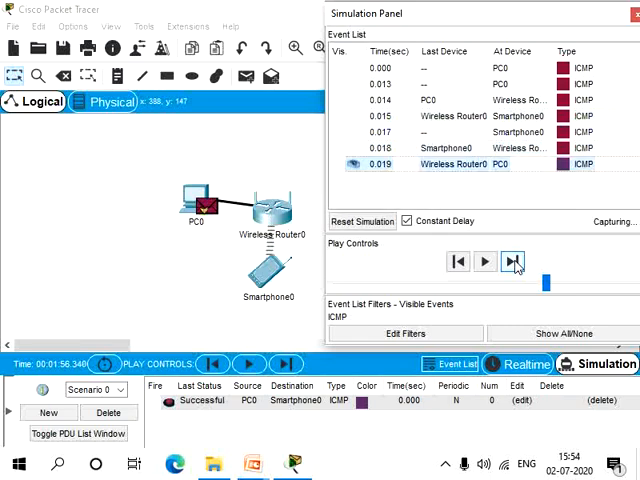
pyautogui.click(512, 260)
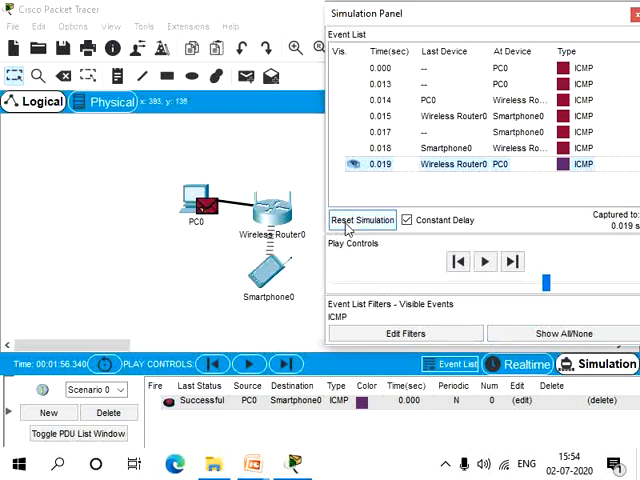
# Reset the simulation and step the ping out to Smartphone0 and the reply back to PC0.
pyautogui.click(364, 220)
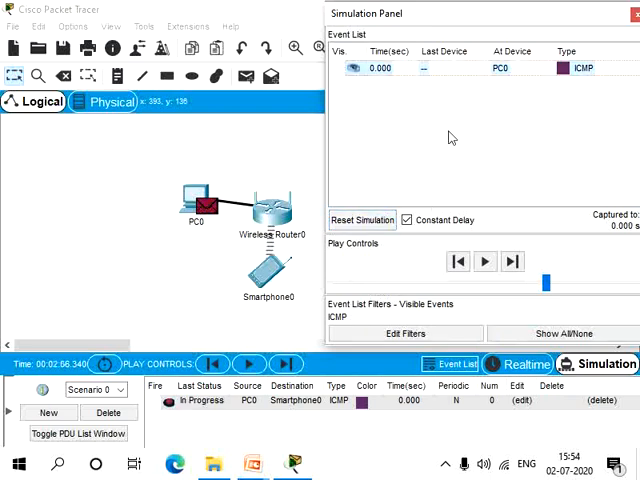
pyautogui.moveTo(596, 60)
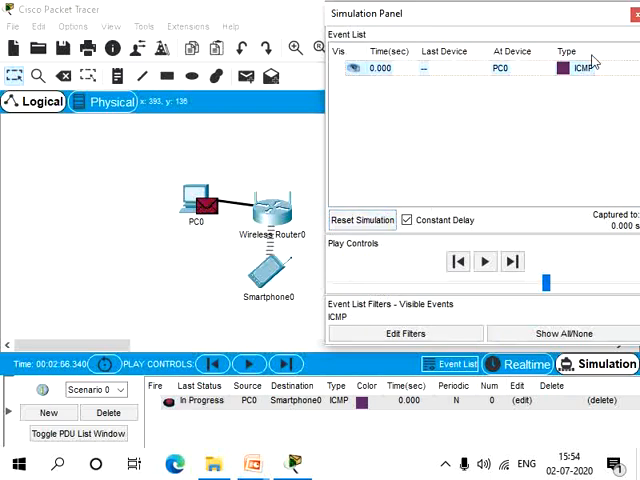
pyautogui.moveTo(220, 168)
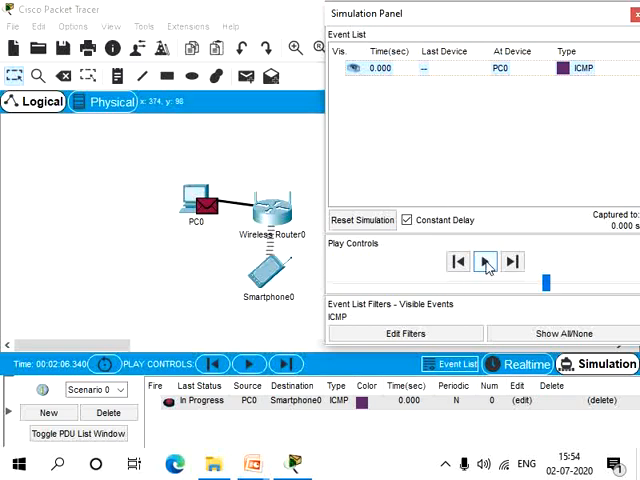
pyautogui.click(486, 260)
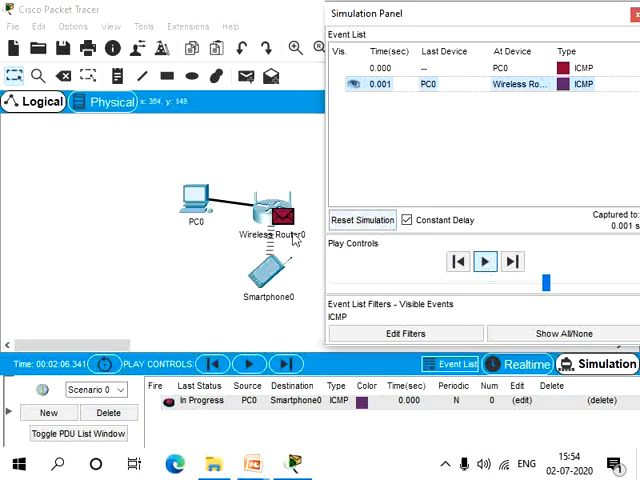
pyautogui.click(484, 260)
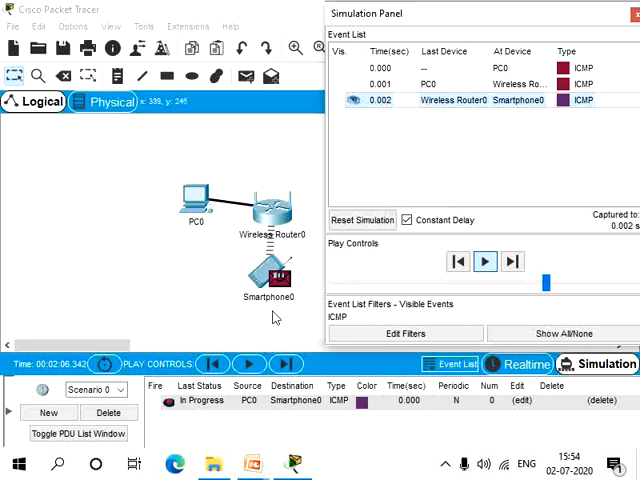
pyautogui.click(484, 260)
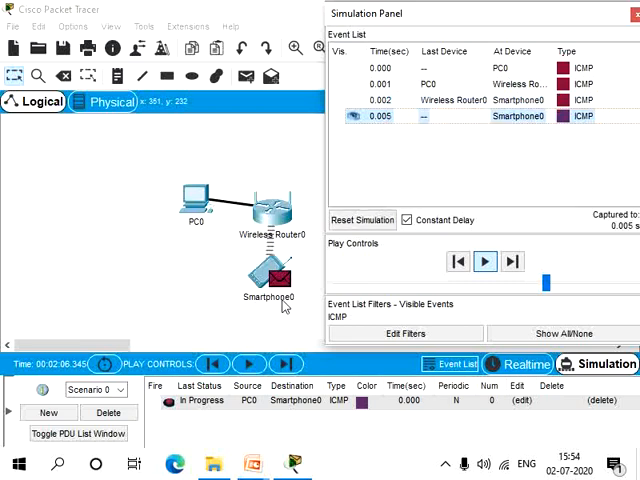
pyautogui.click(484, 260)
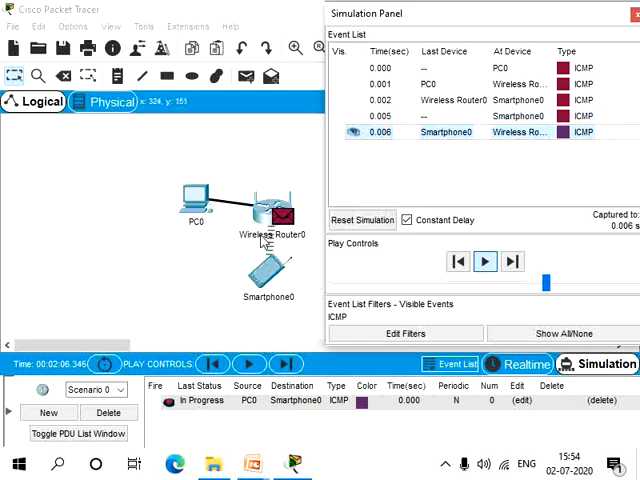
pyautogui.click(484, 260)
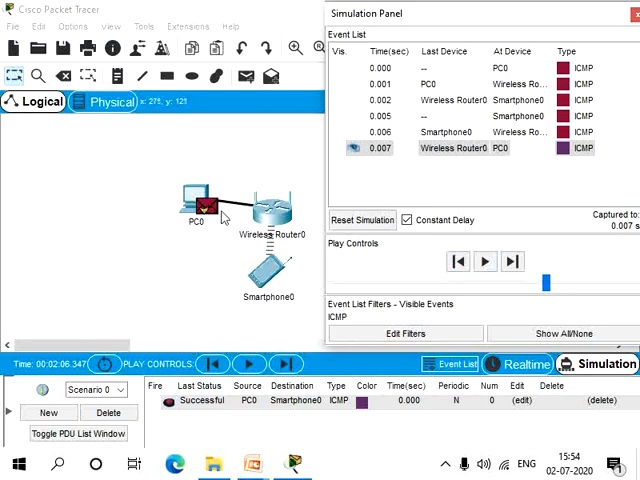
pyautogui.moveTo(204, 204)
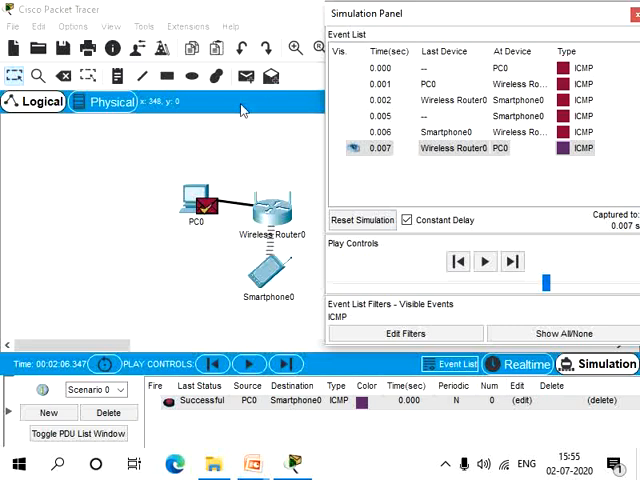
# Start a new scenario and fill a complex PDU from PC0 to 192.168.0.101 with sequence number 10.
pyautogui.click(360, 220)
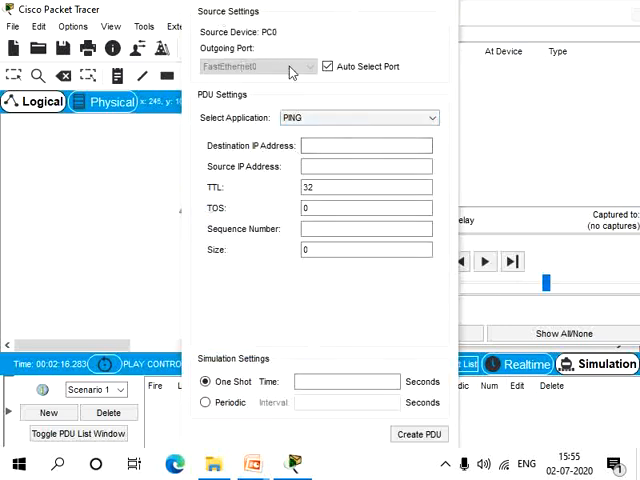
pyautogui.click(366, 146)
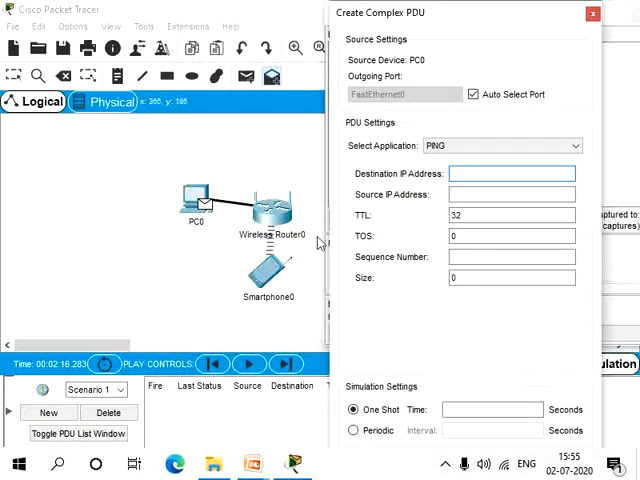
pyautogui.write('192.168.0.101')
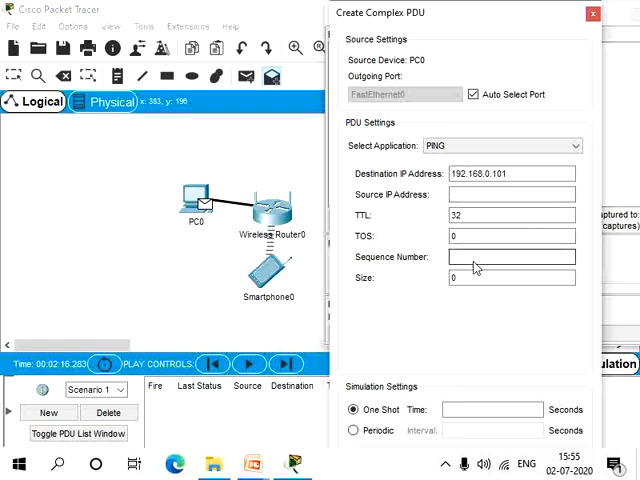
pyautogui.write('10')
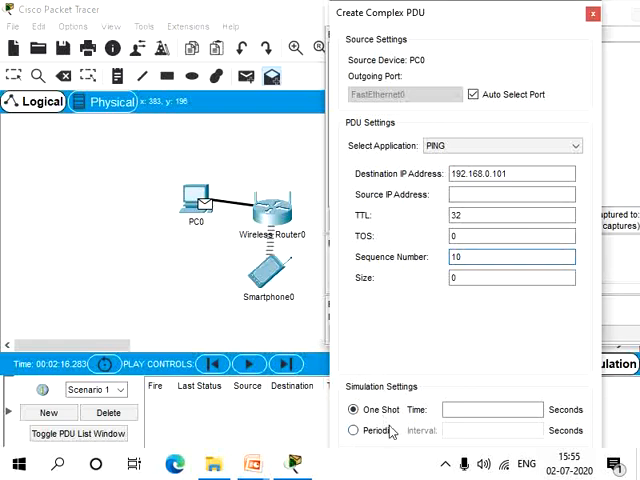
# Make the PDU periodic with a 5-second interval and create it.
pyautogui.click(356, 408)
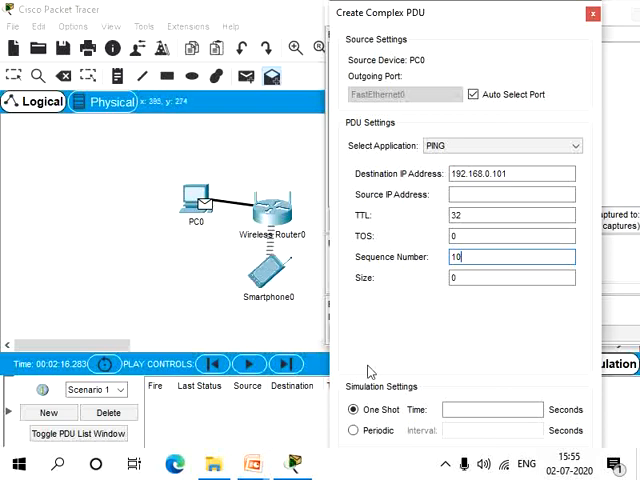
pyautogui.moveTo(530, 444)
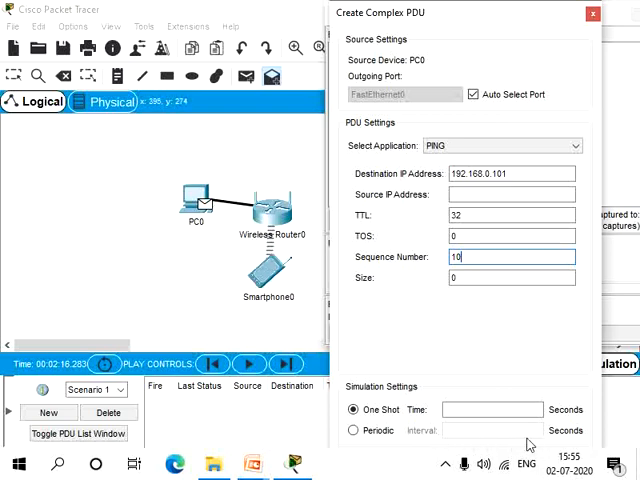
pyautogui.moveTo(520, 440)
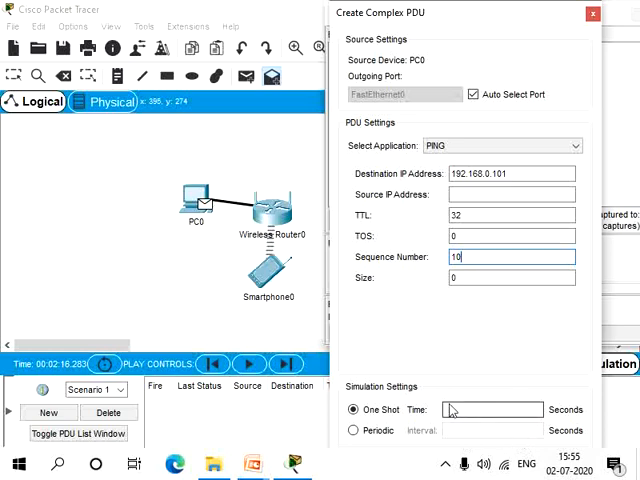
pyautogui.click(354, 430)
pyautogui.write('5')
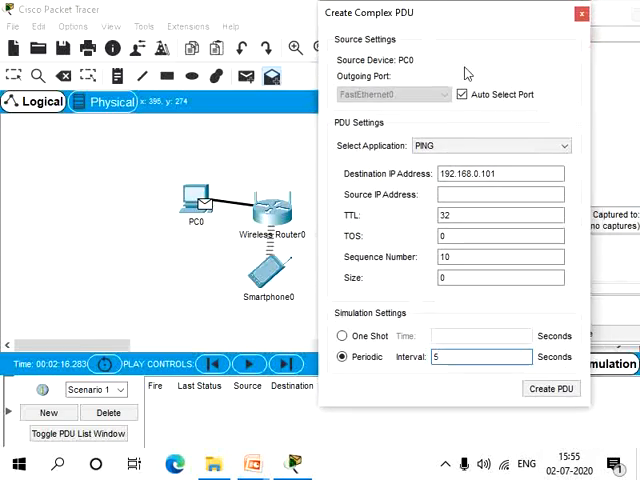
pyautogui.click(552, 388)
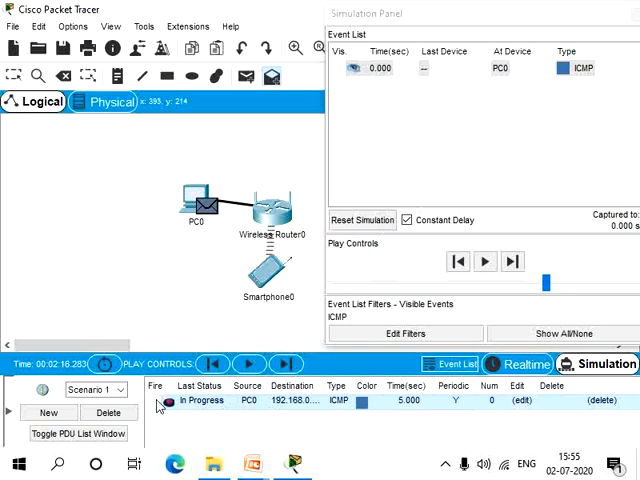
pyautogui.moveTo(252, 412)
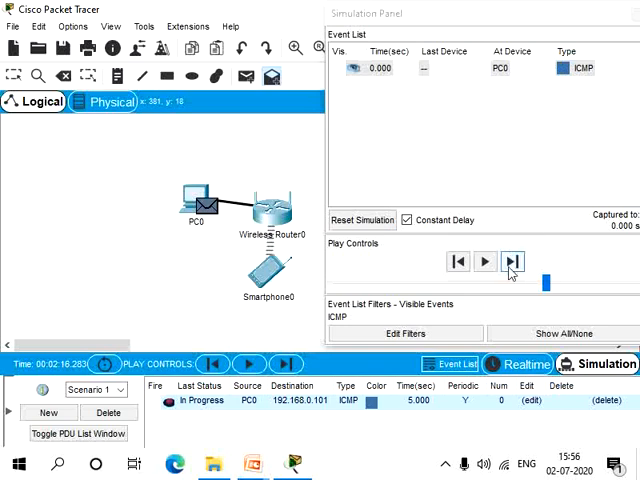
# Capture/Forward the periodic ping through five events until its status shows Successful.
pyautogui.click(514, 260)
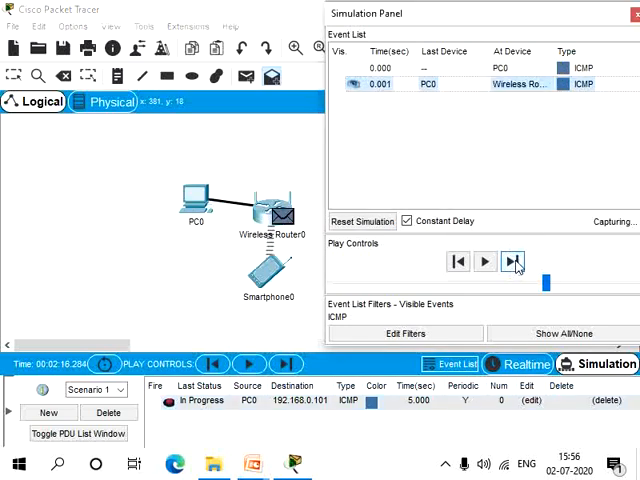
pyautogui.click(512, 260)
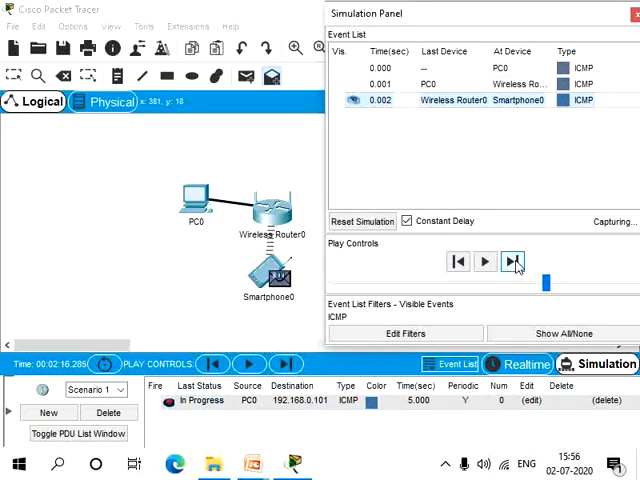
pyautogui.click(514, 260)
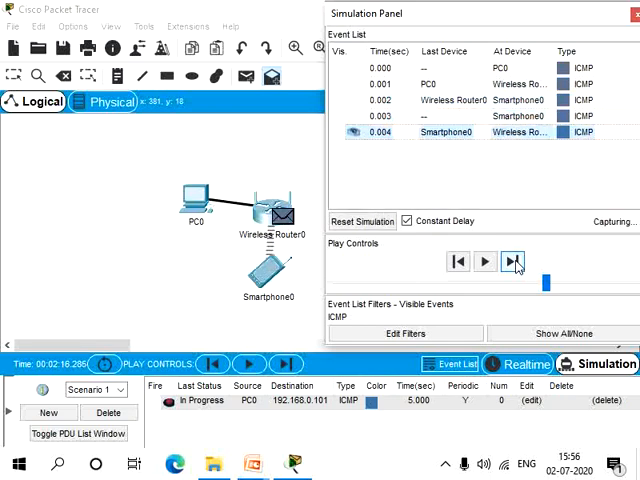
pyautogui.click(516, 260)
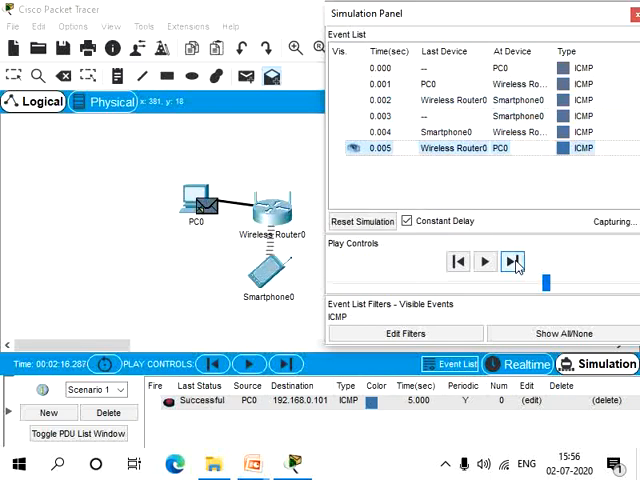
pyautogui.click(512, 260)
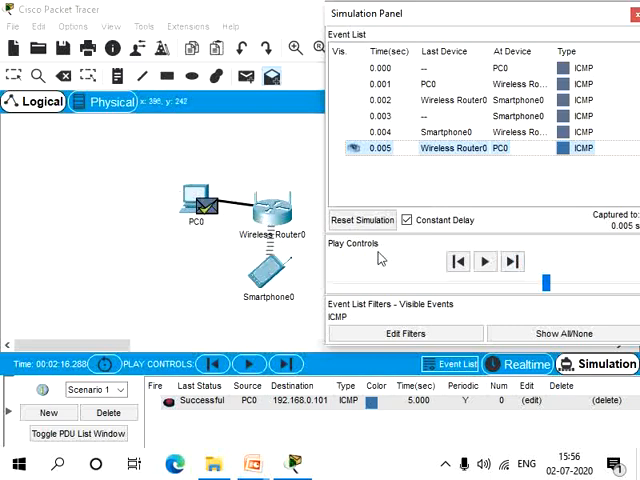
pyautogui.moveTo(370, 236)
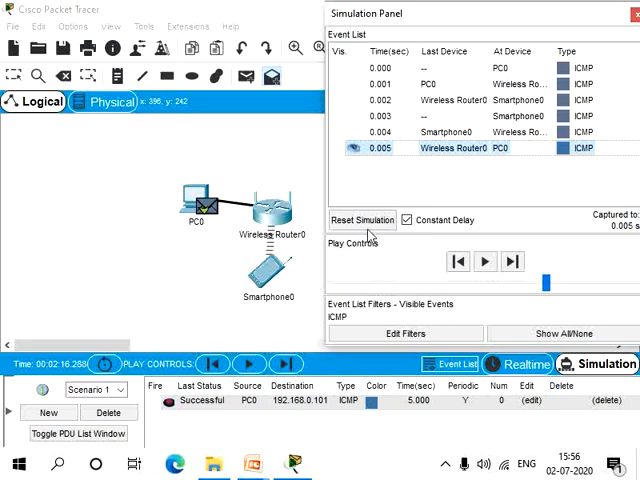
# Reset the simulation and step the periodic ping through its events until it succeeds again.
pyautogui.click(360, 220)
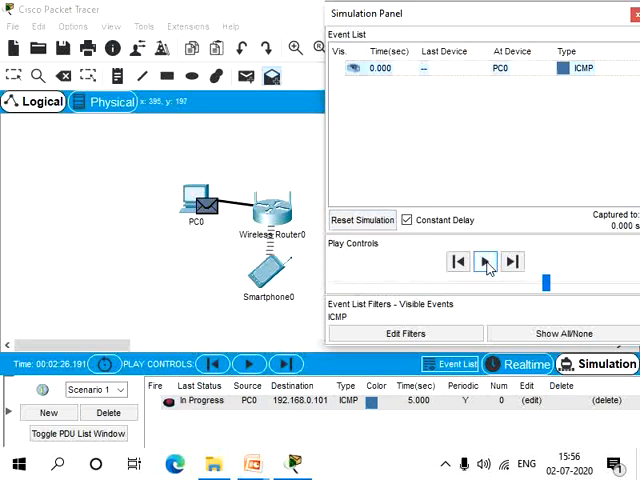
pyautogui.click(484, 260)
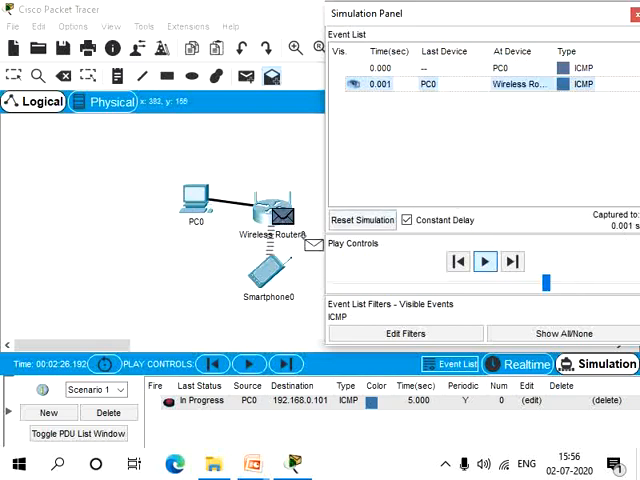
pyautogui.click(484, 260)
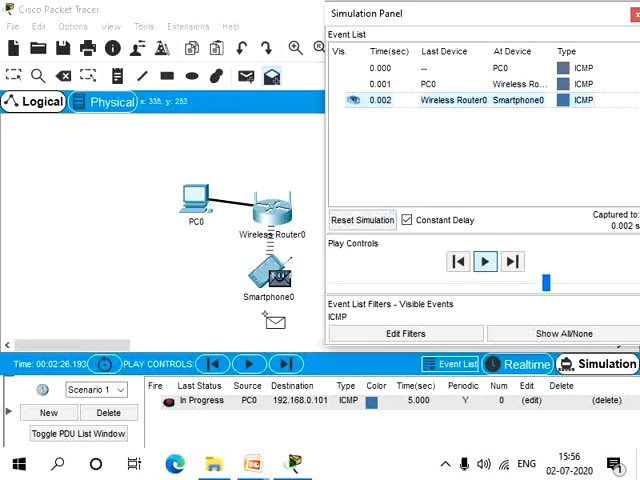
pyautogui.click(484, 260)
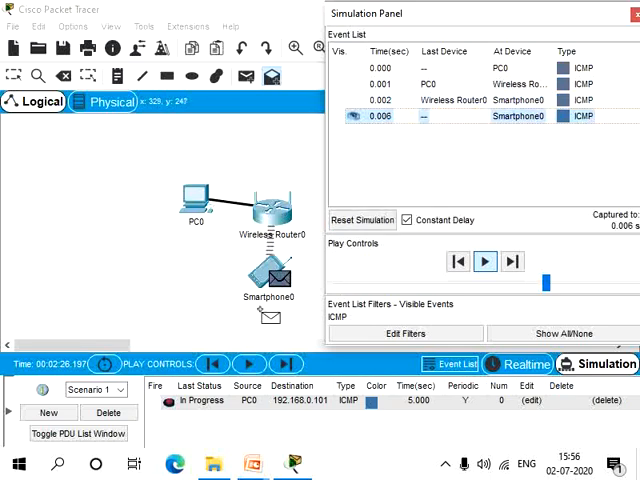
pyautogui.click(484, 260)
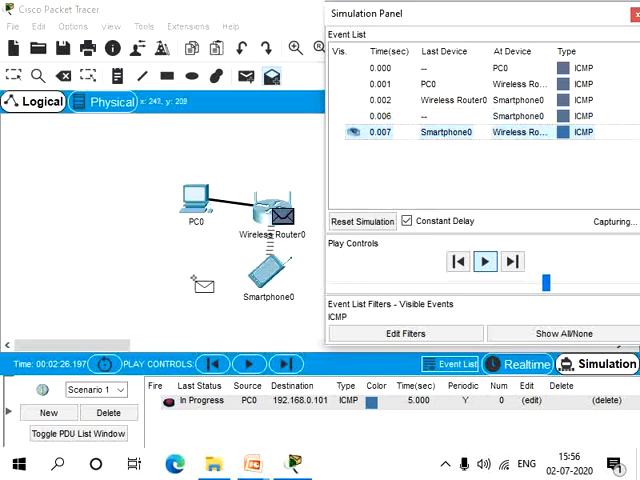
pyautogui.click(484, 260)
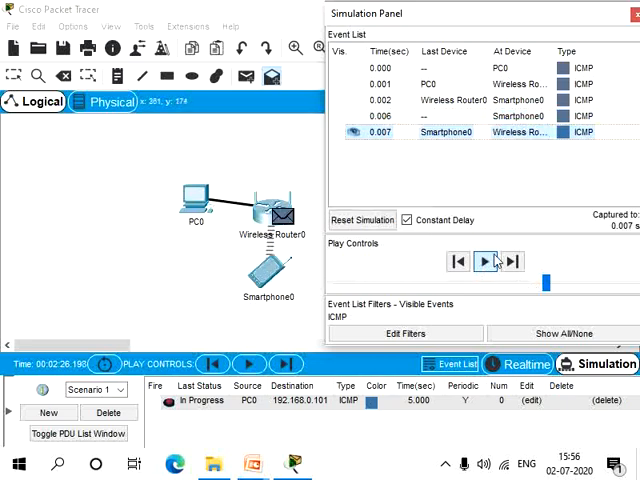
pyautogui.click(486, 262)
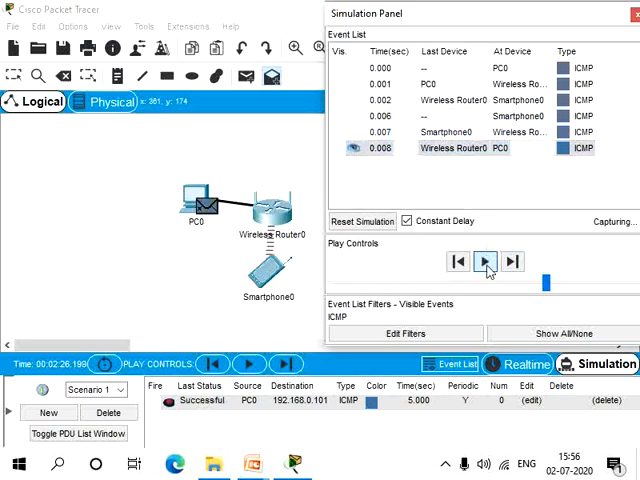
pyautogui.click(484, 260)
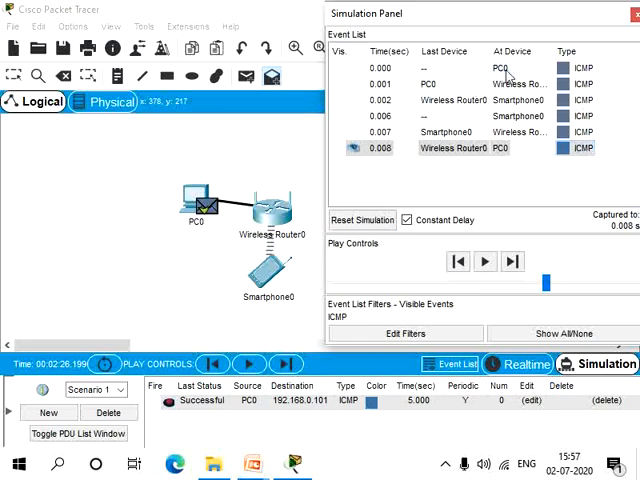
pyautogui.moveTo(570, 72)
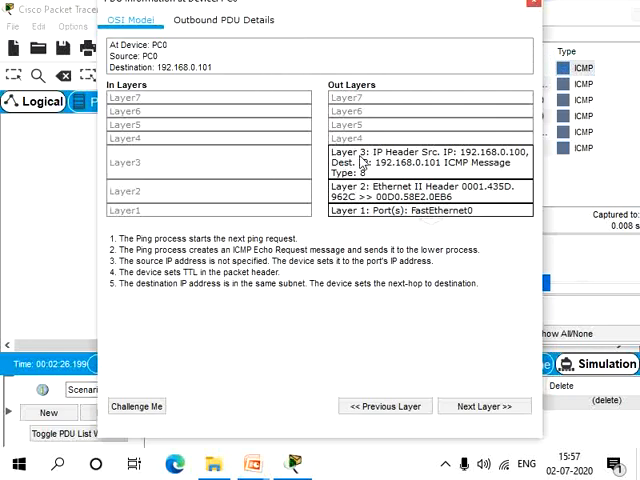
pyautogui.moveTo(118, 252)
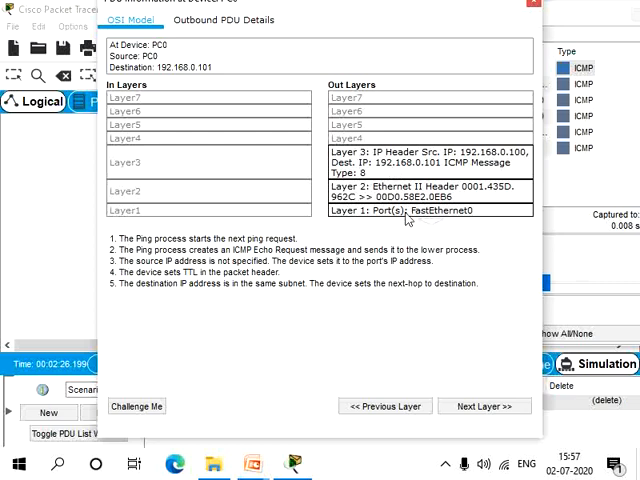
# Select the first event to show PC0's outbound PDU in the OSI Model view.
pyautogui.click(484, 406)
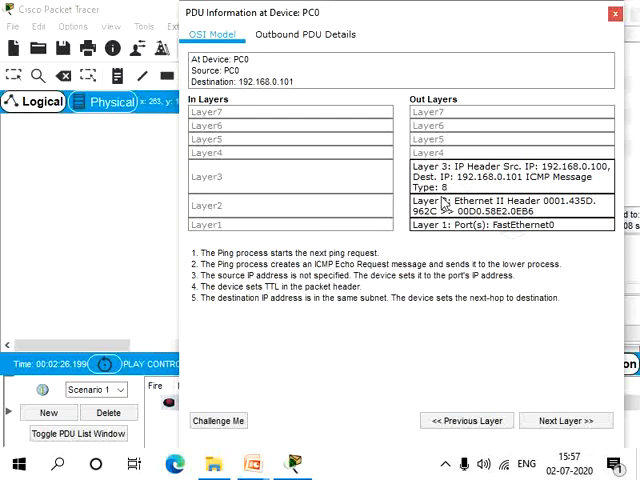
pyautogui.moveTo(320, 204)
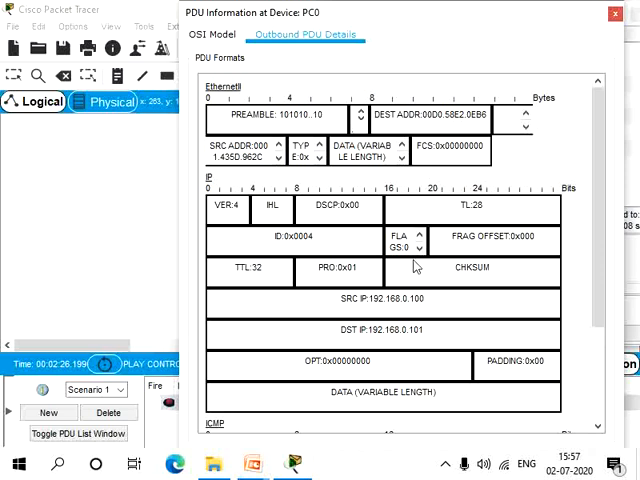
pyautogui.moveTo(324, 308)
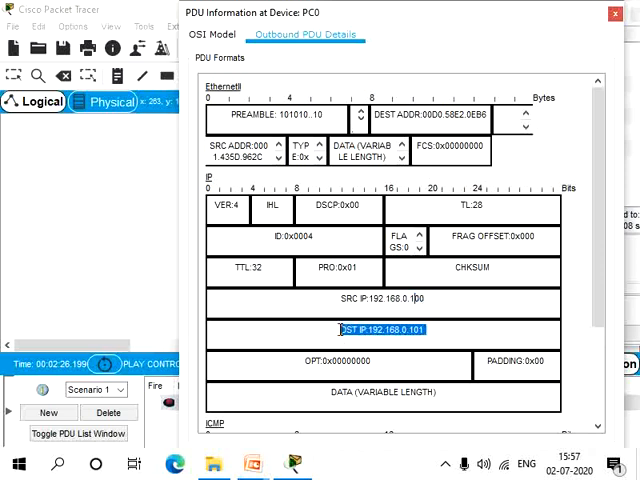
pyautogui.moveTo(372, 116)
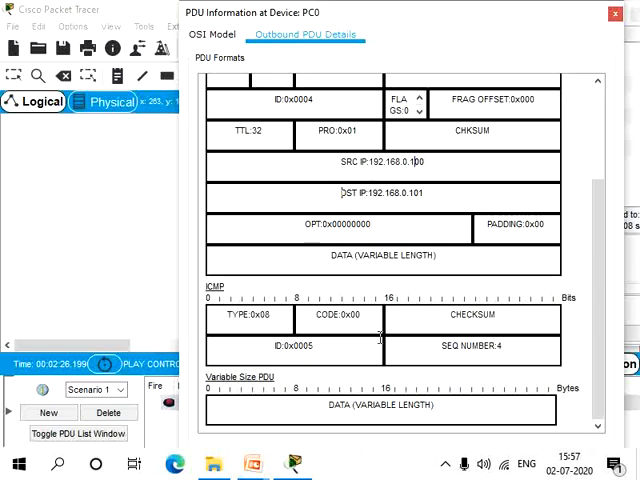
pyautogui.moveTo(362, 252)
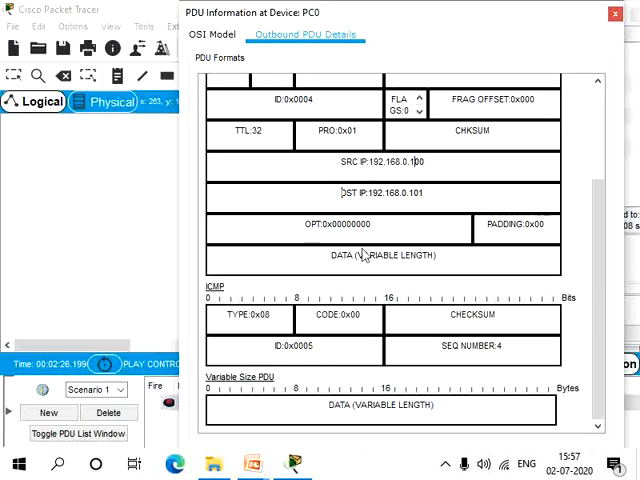
pyautogui.moveTo(516, 80)
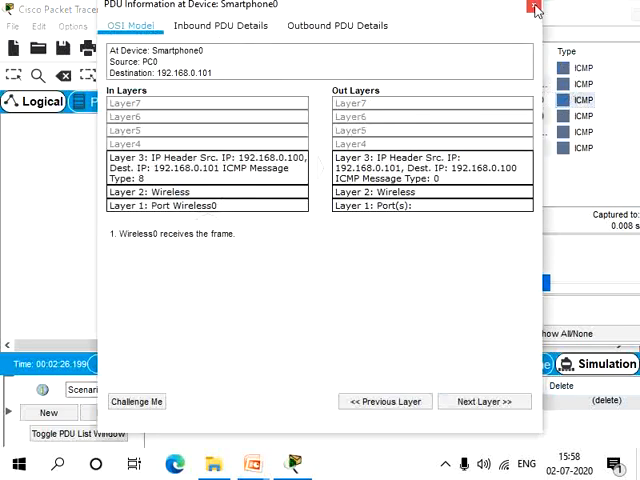
# Close Smartphone0's PDU details and view Wireless Router0's layer and outgoing-port explanations.
pyautogui.click(532, 8)
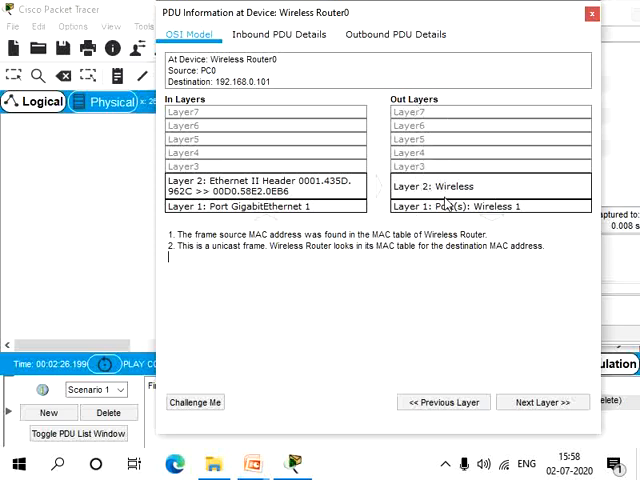
pyautogui.click(542, 402)
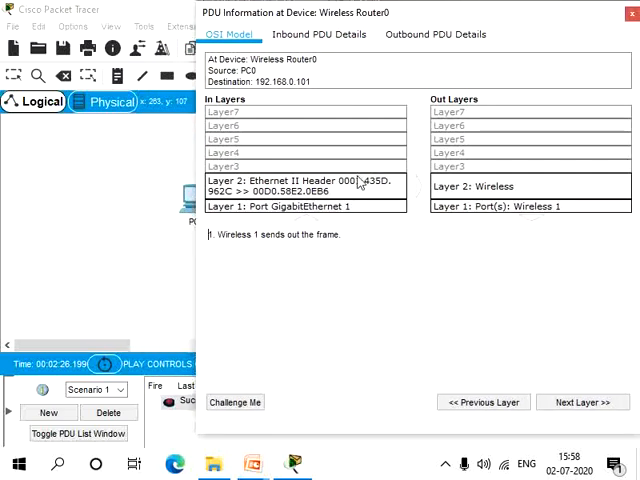
pyautogui.click(584, 402)
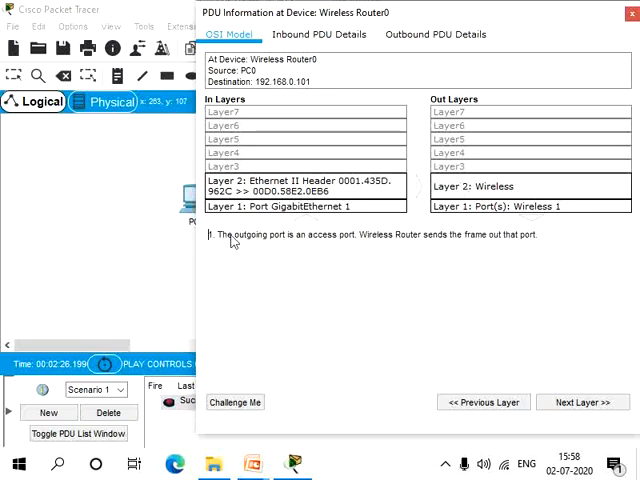